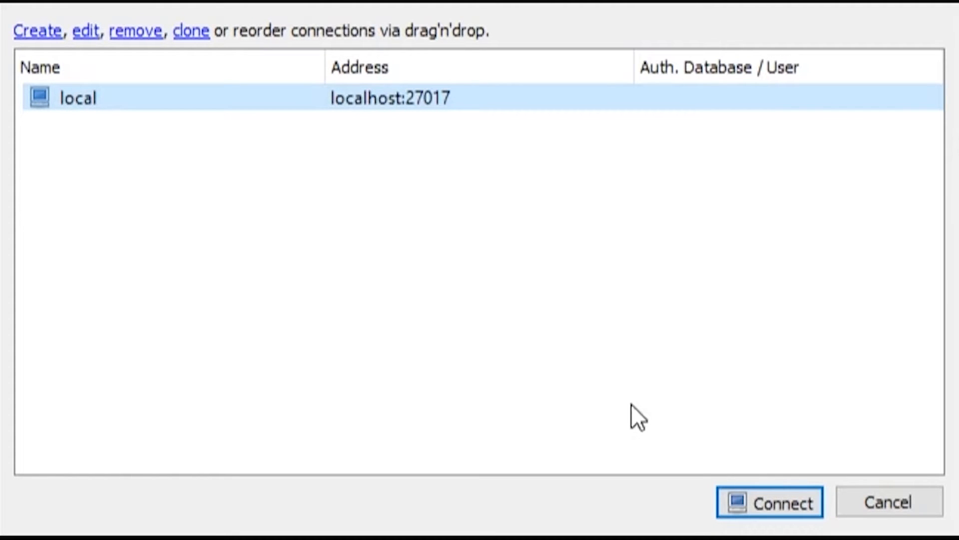
Step: Connect to the local MongoDB server at localhost:27017 and browse into the import Sites folder
left_click(772, 502)
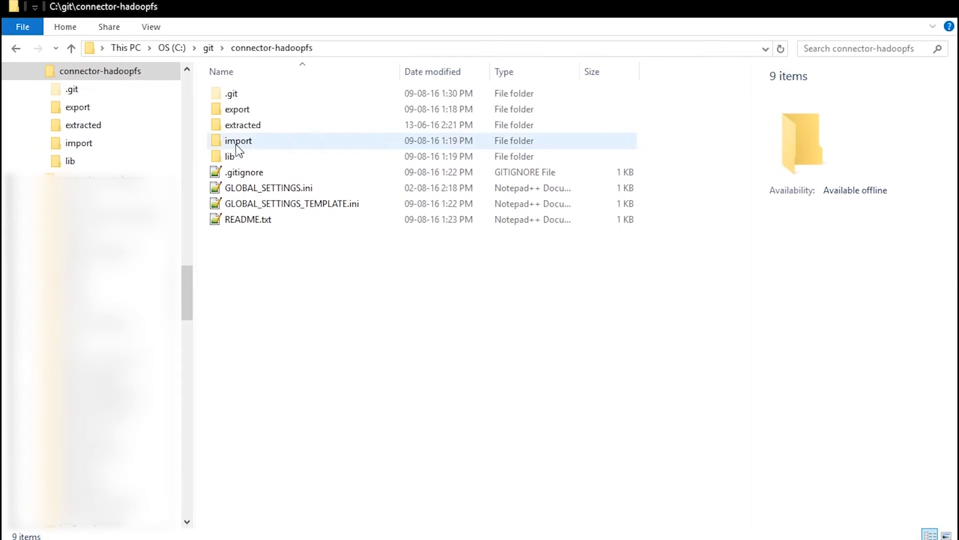
double_click(233, 156)
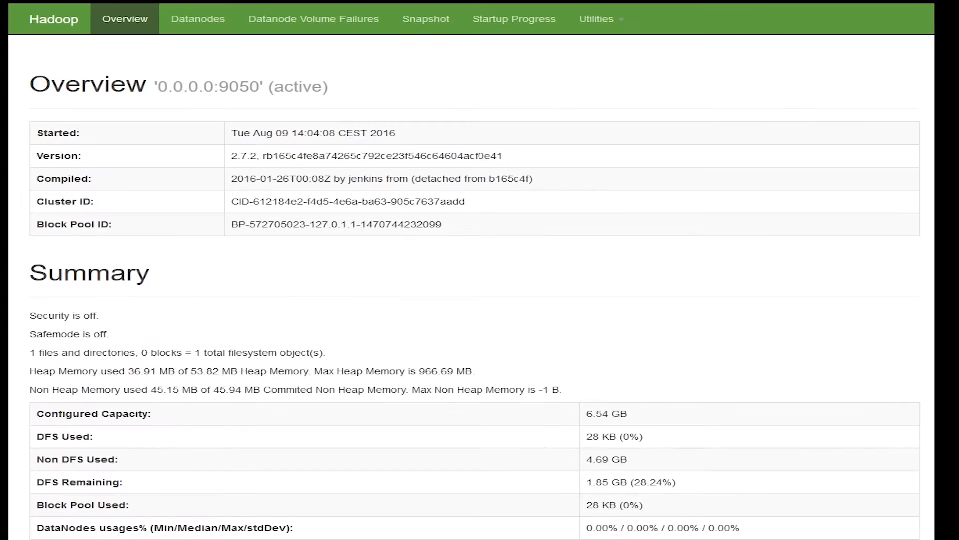
scroll("down", 3)
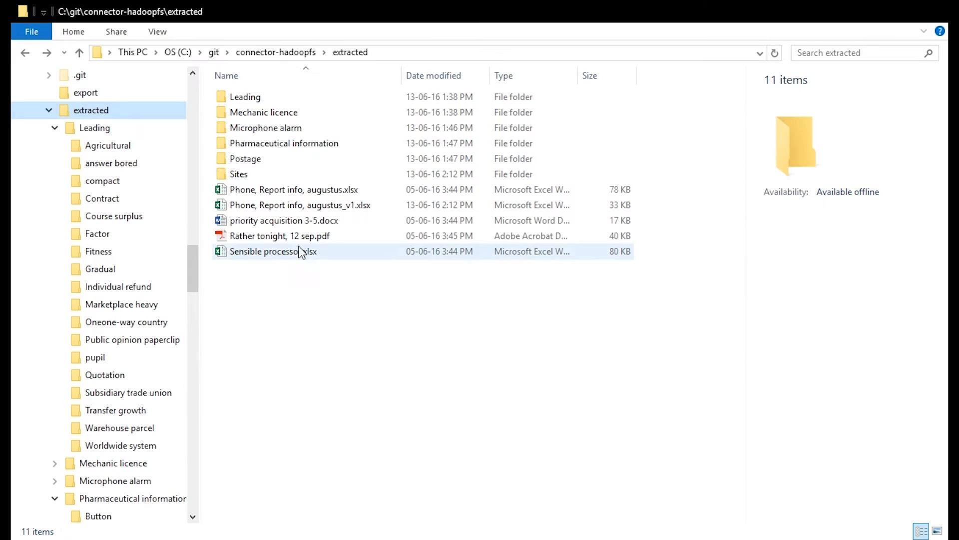
double_click(238, 174)
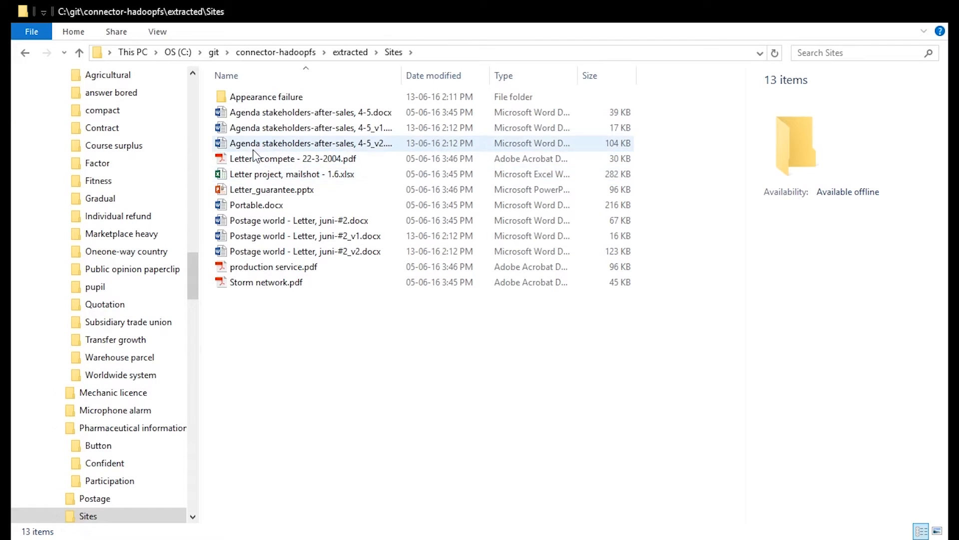
double_click(266, 97)
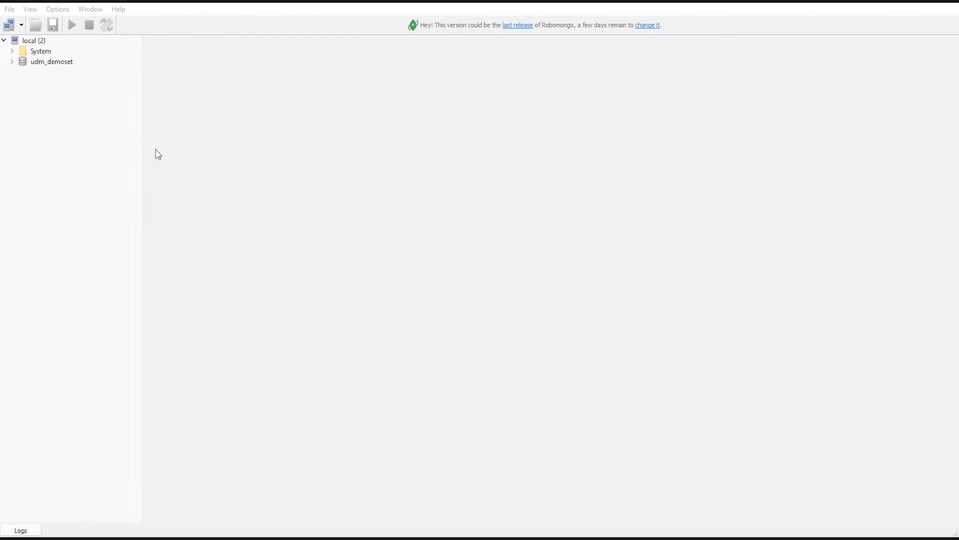
Step: Show all records of udm_demoset's documents collection and expand the third record's fields
left_click(50, 62)
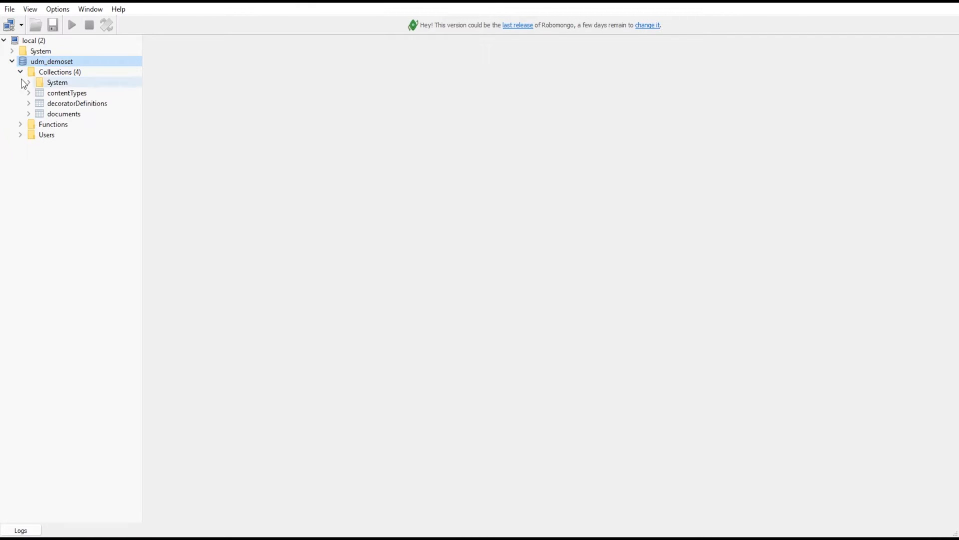
double_click(63, 113)
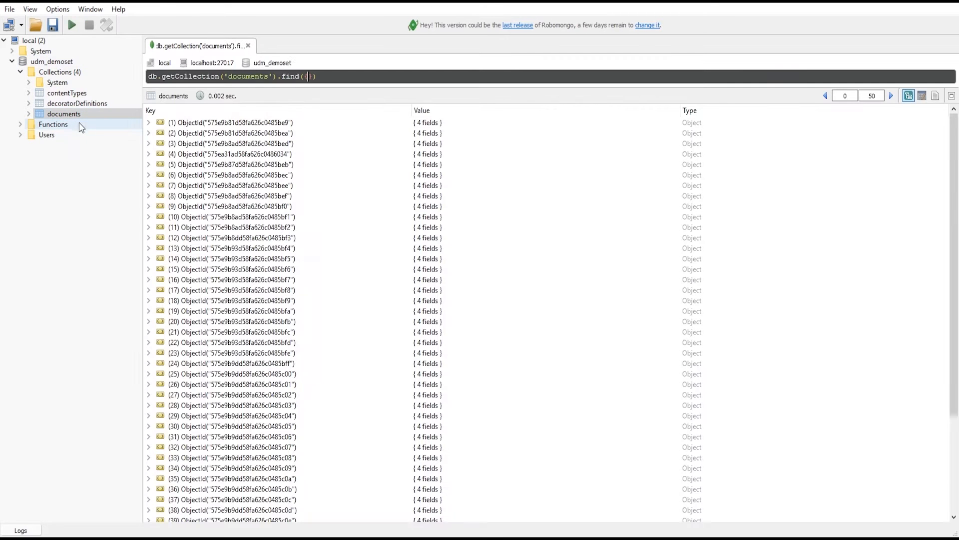
left_click(148, 144)
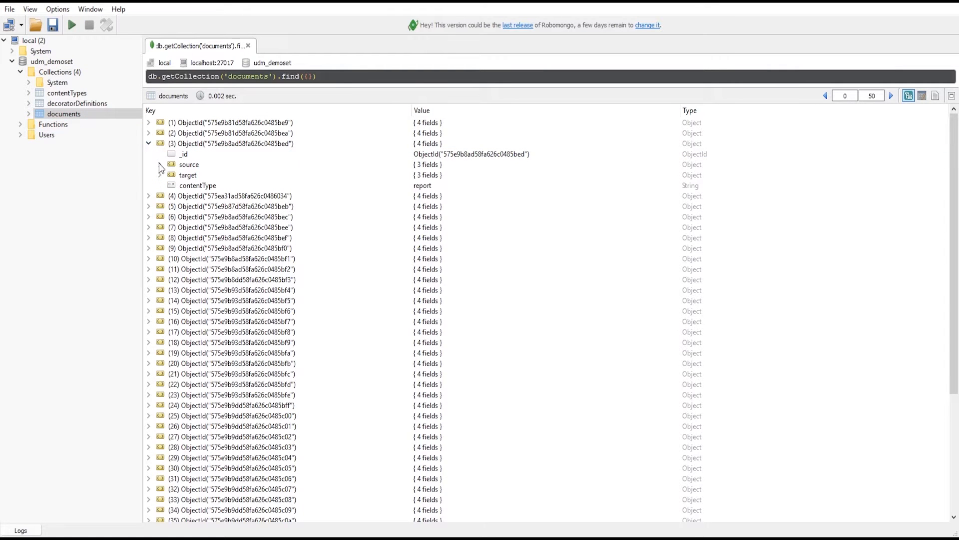
left_click(160, 164)
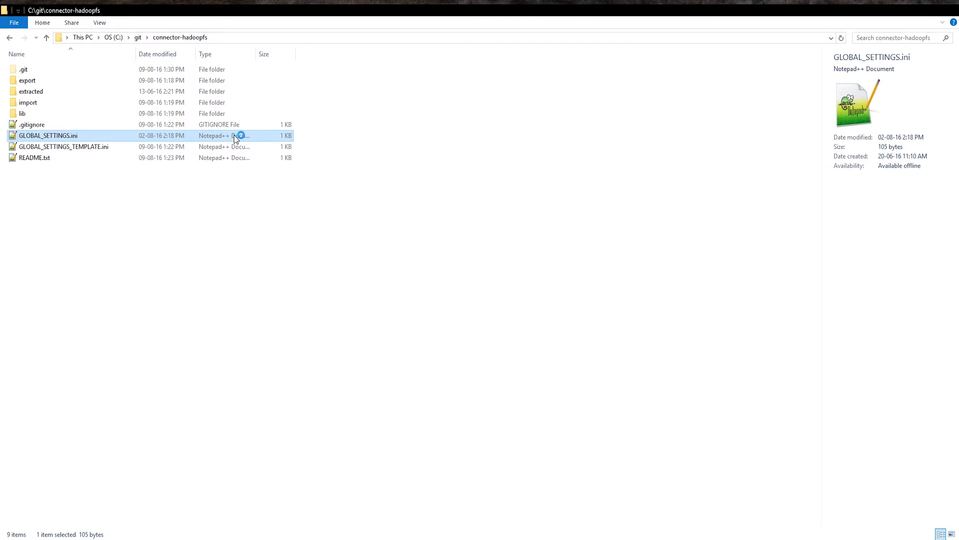
Step: In GLOBAL_SETTINGS.ini set identity=hadoop and server=192.168.0.200
double_click(46, 136)
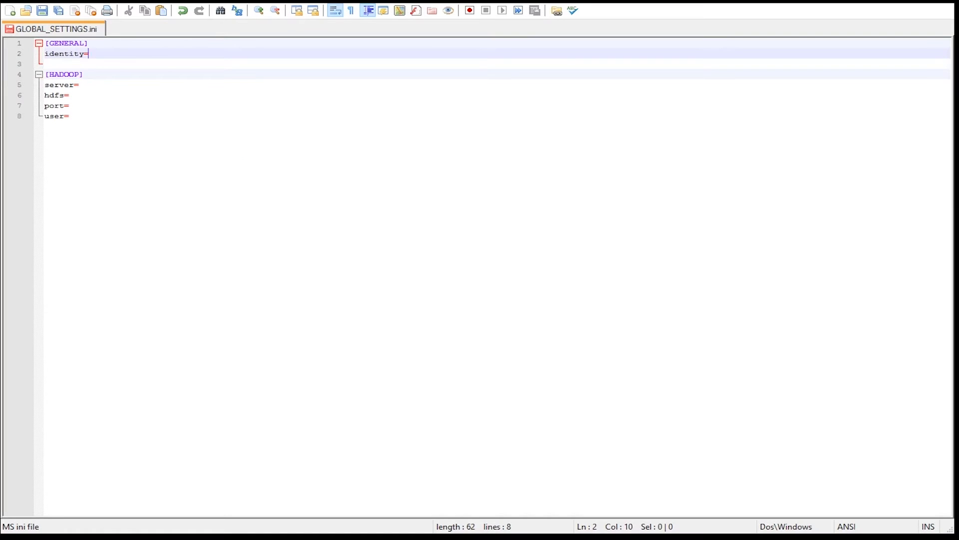
type("hadoop")
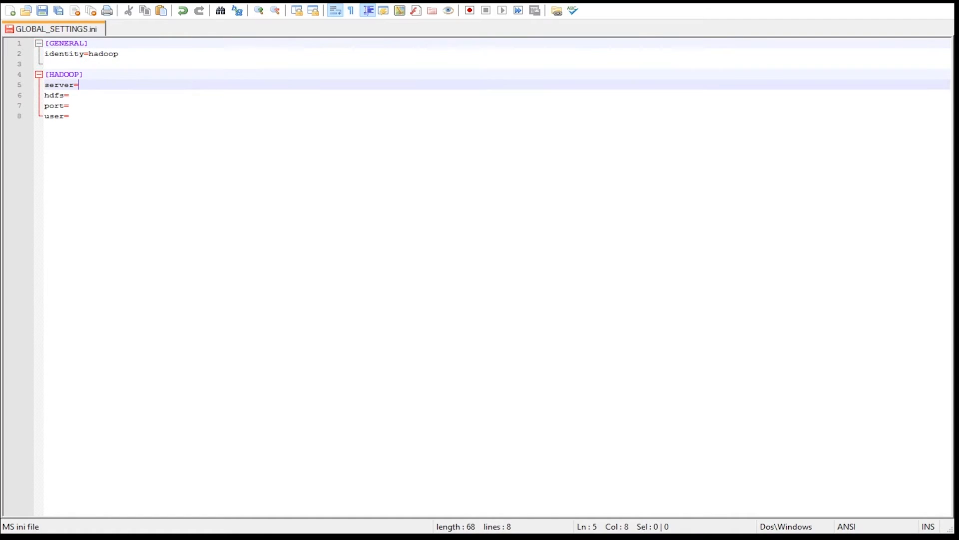
type("192.168.0.200")
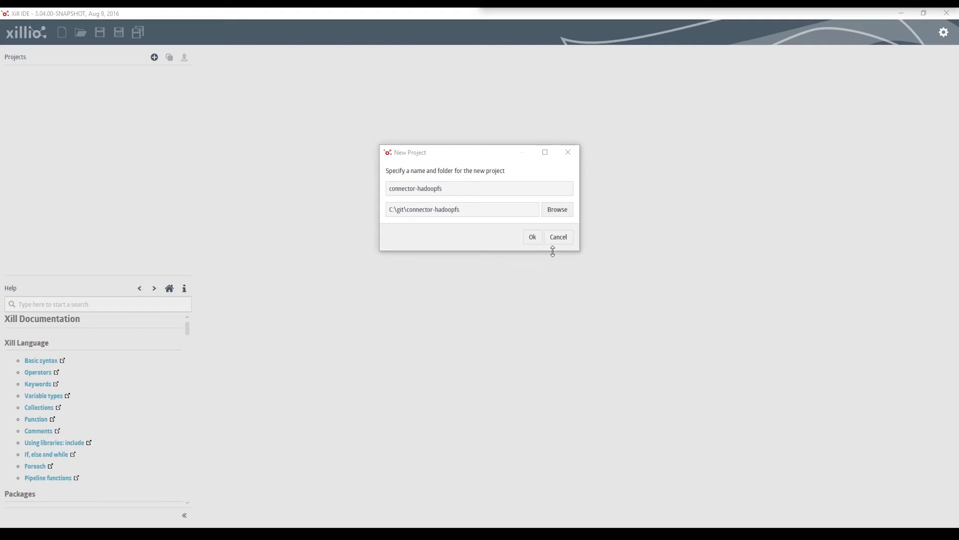
Step: Confirm the new connector-hadoopfs project, expand its folders and load lib/UDM.xill
left_click(531, 237)
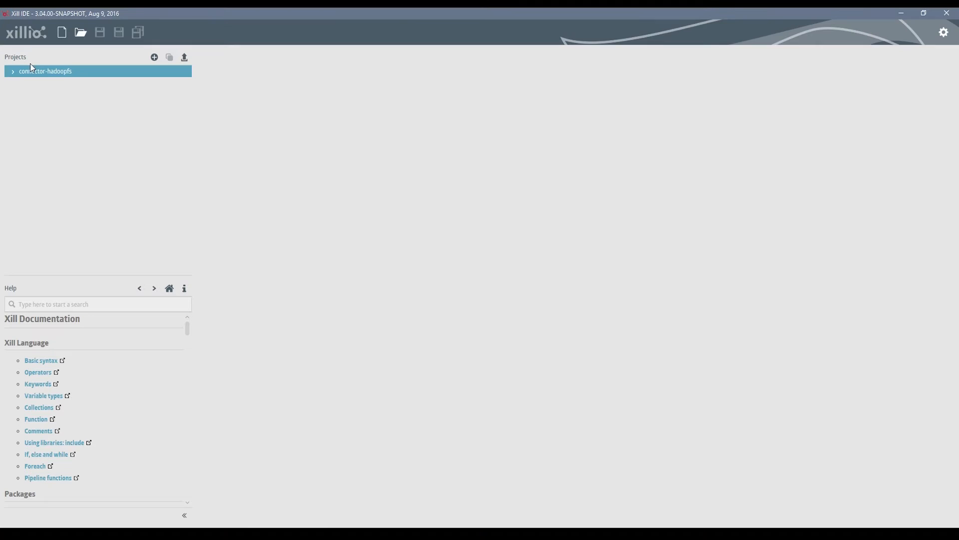
left_click(11, 71)
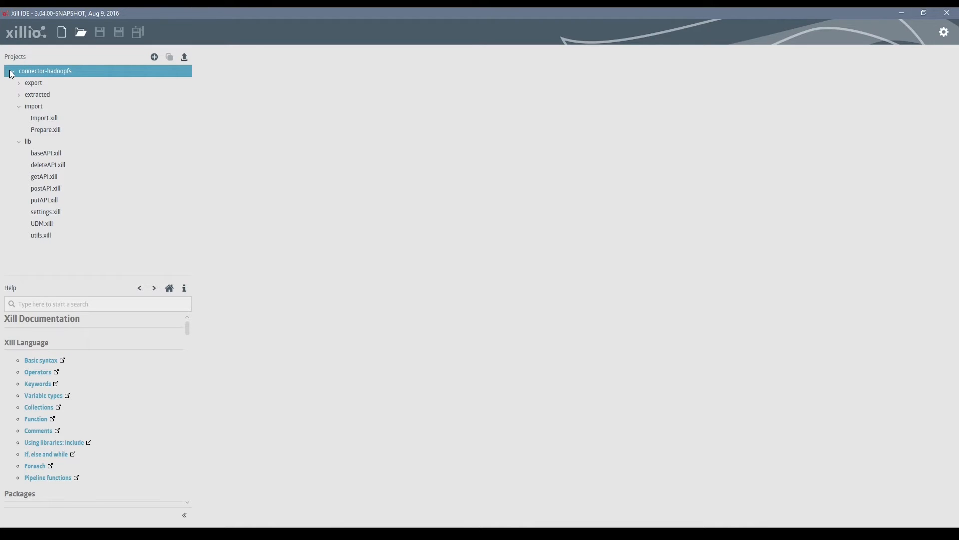
mouse_move(42, 226)
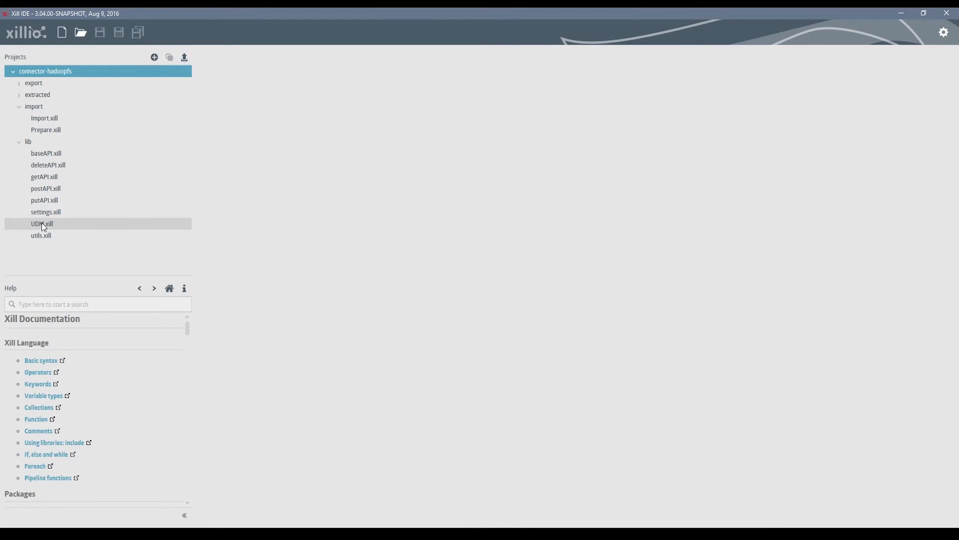
double_click(40, 223)
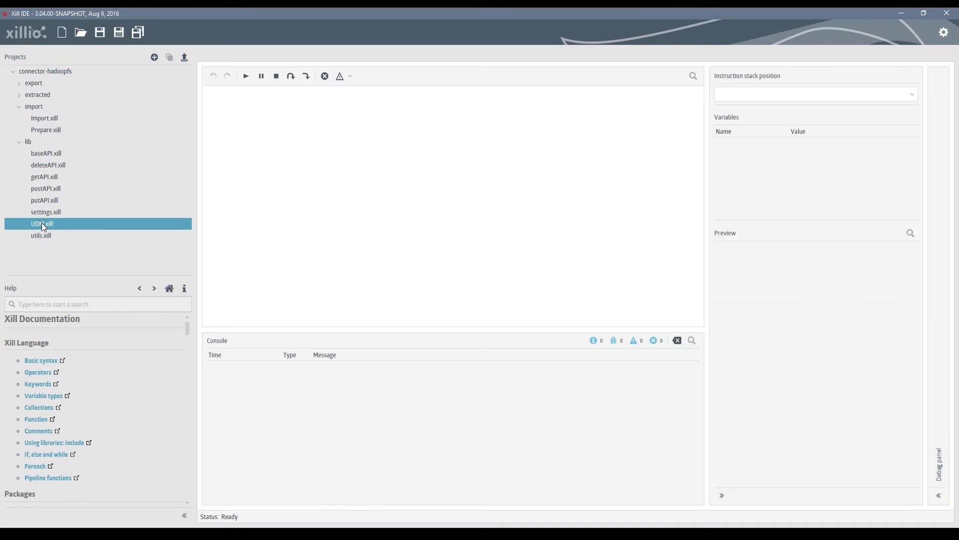
Step: Review the UDM library's decorators and types, then run it to register the content types
double_click(40, 224)
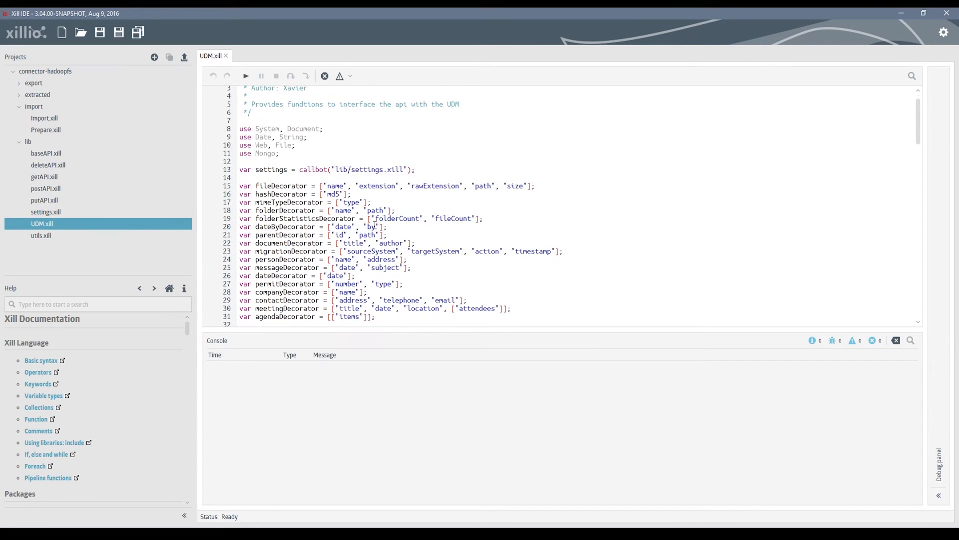
scroll("down", 3)
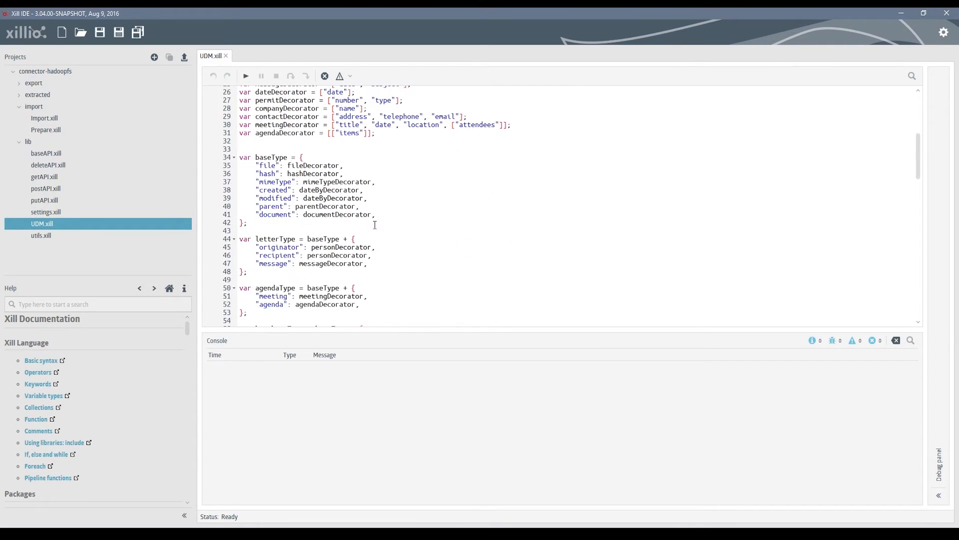
scroll("down", 3)
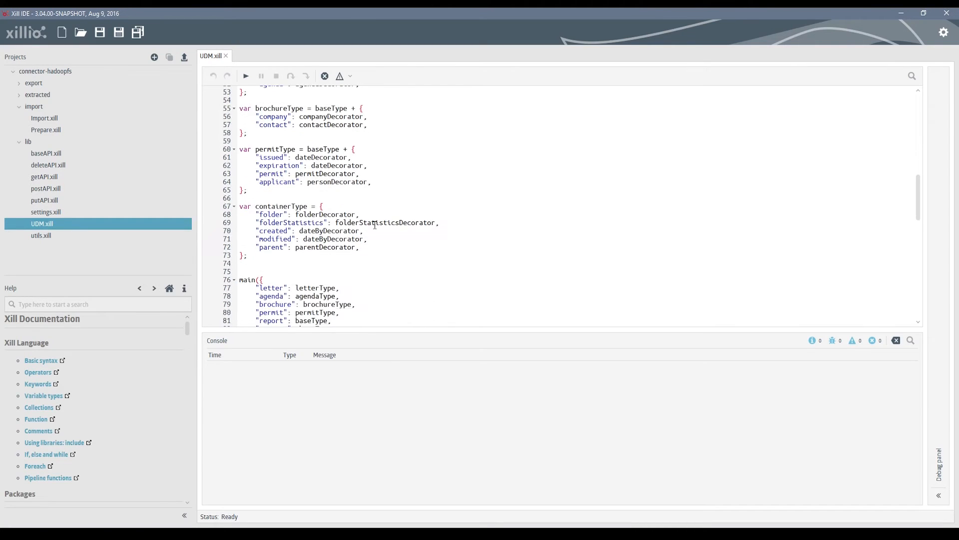
scroll("down", 3)
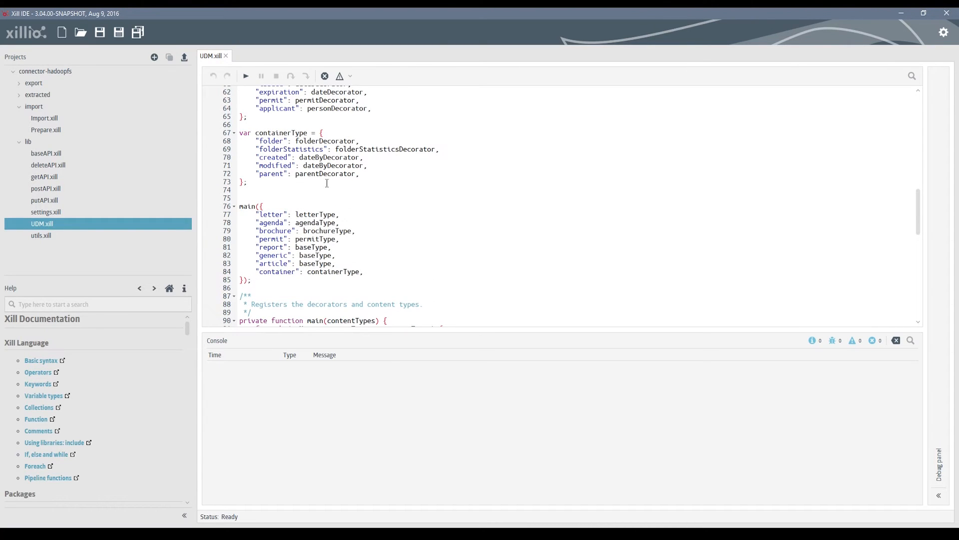
left_click(246, 76)
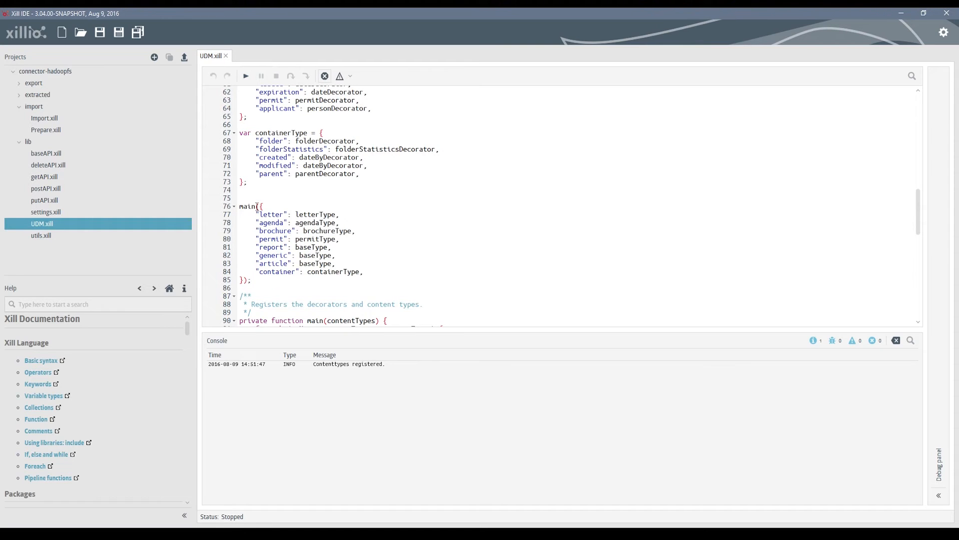
left_click(44, 129)
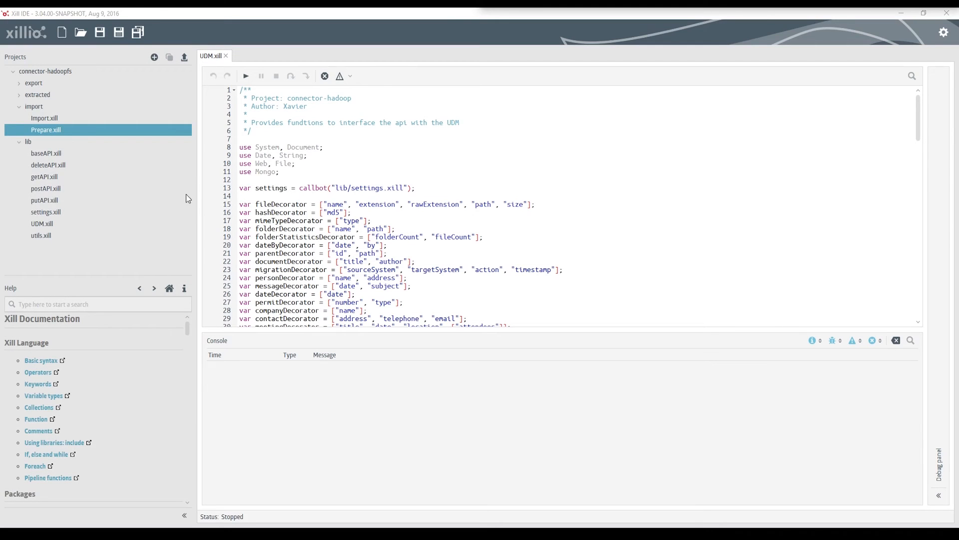
Step: Review Prepare.xill's transformSource and transformTarget, then run it to convert the demo set
double_click(45, 129)
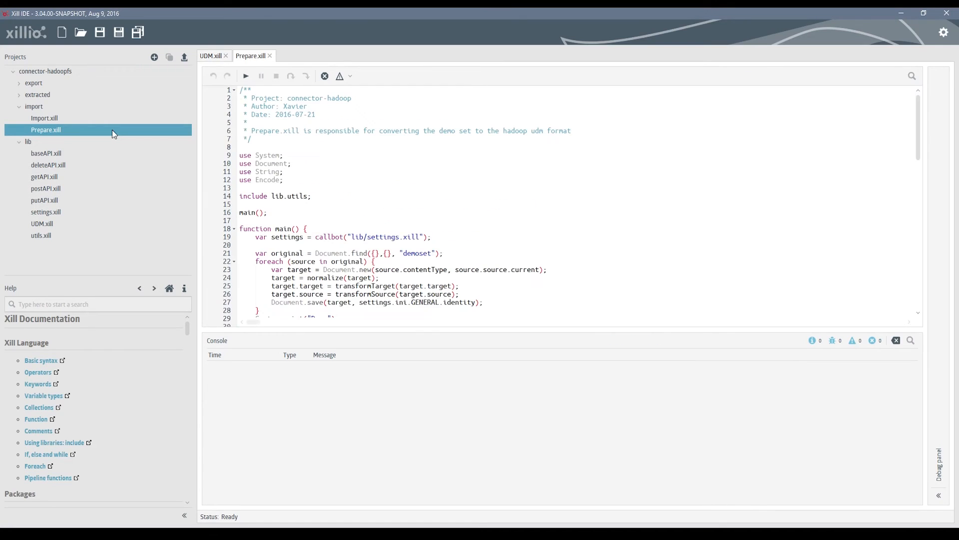
scroll("down", 3)
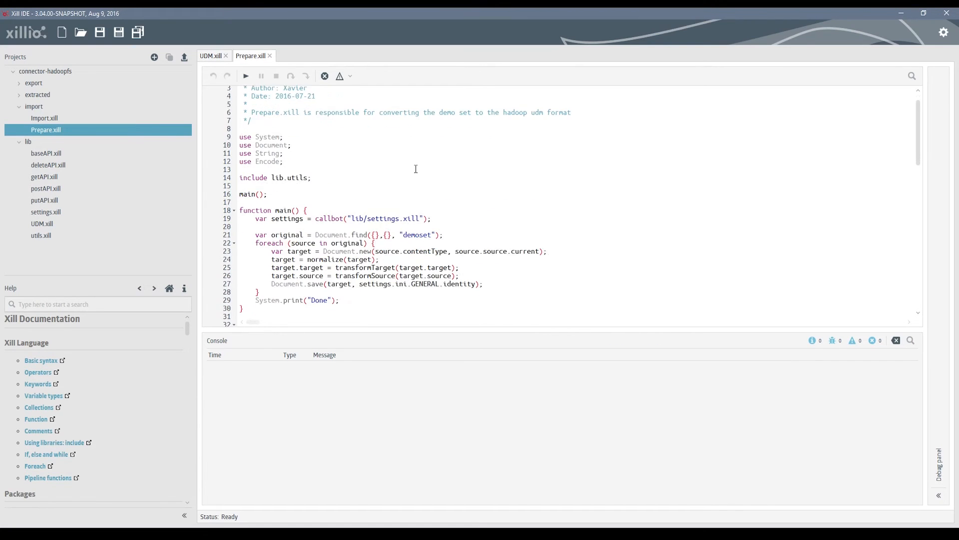
scroll("down", 3)
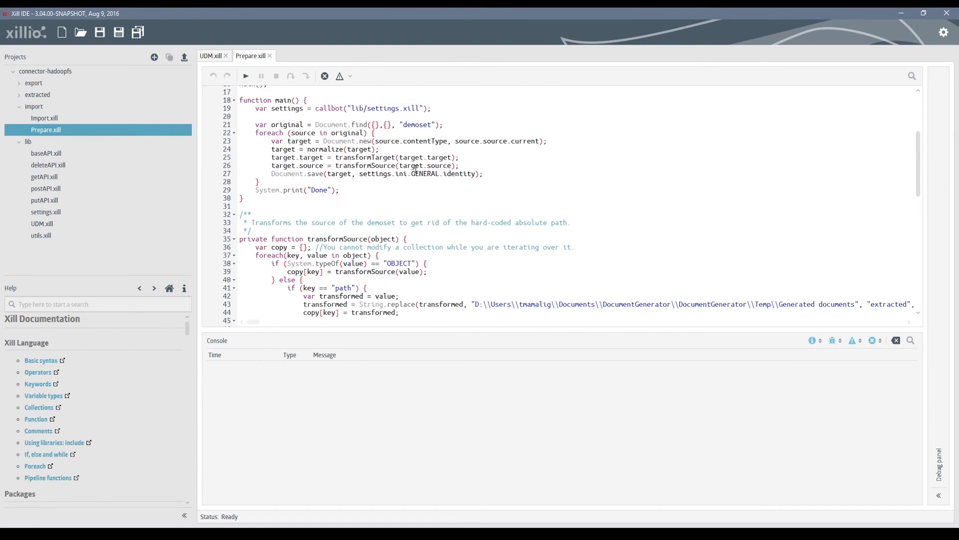
scroll("down", 3)
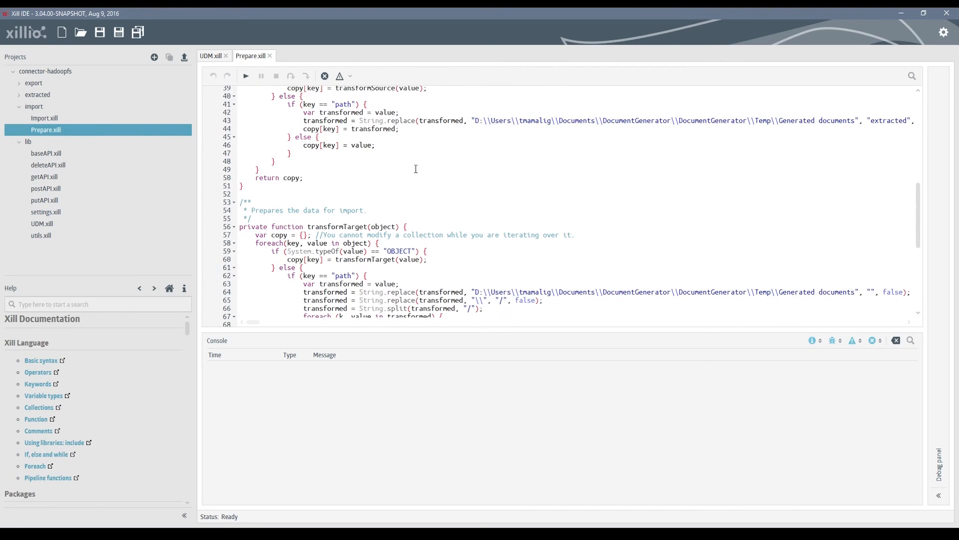
scroll("down", 3)
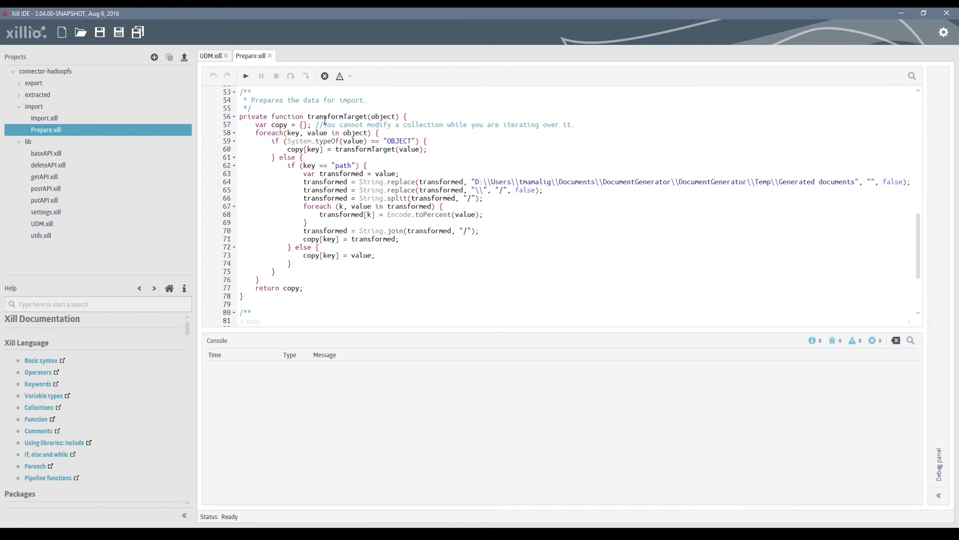
left_click(245, 76)
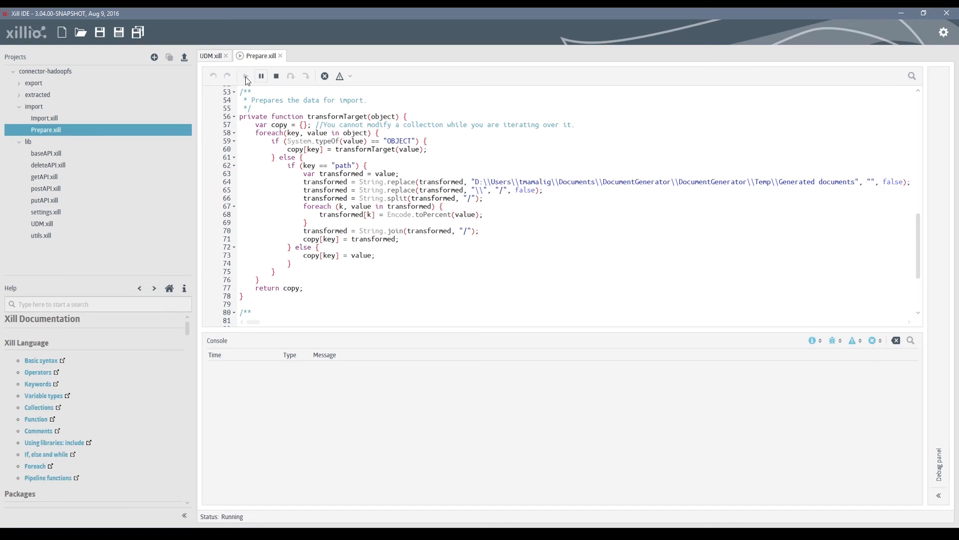
left_click(276, 76)
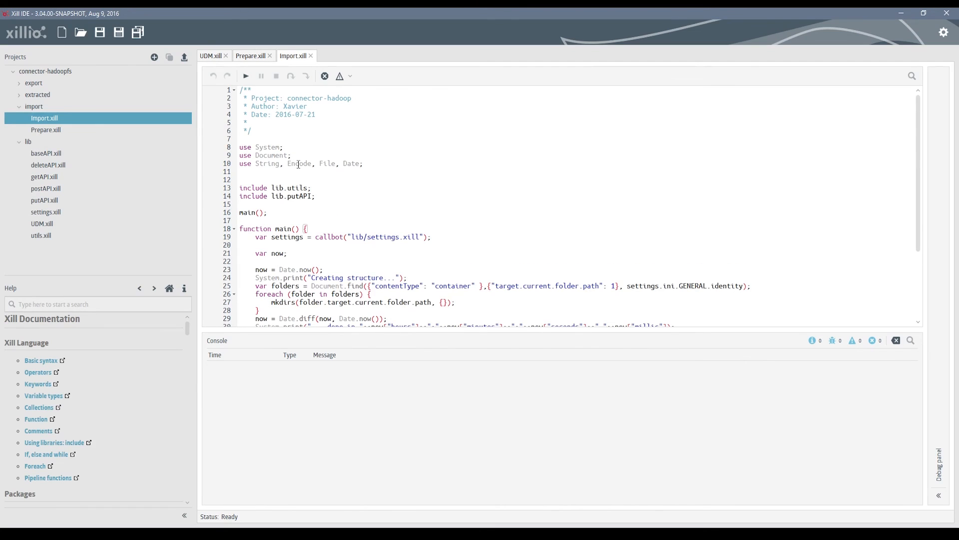
Step: Run Import.xill's main function so the console reports 'Creating structure...' and imports documents
scroll("down", 3)
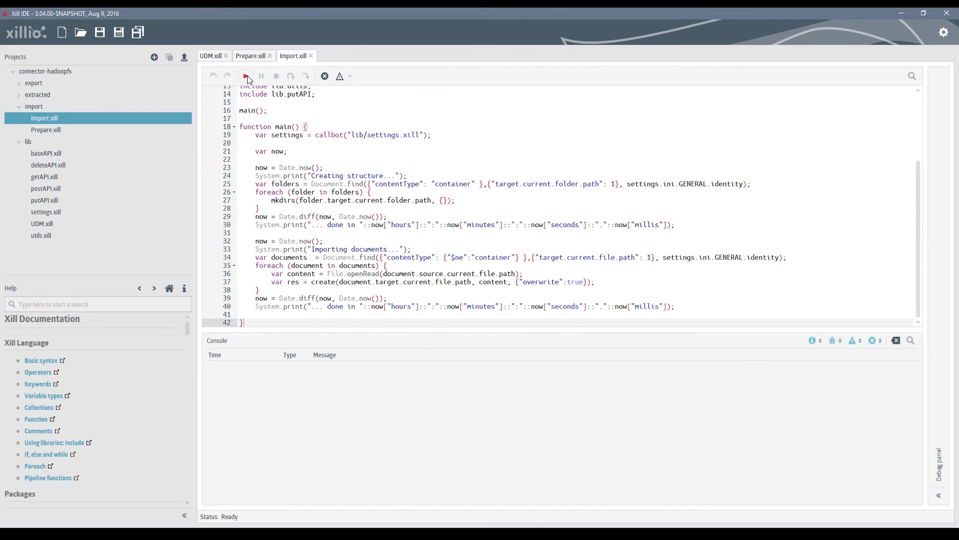
left_click(245, 76)
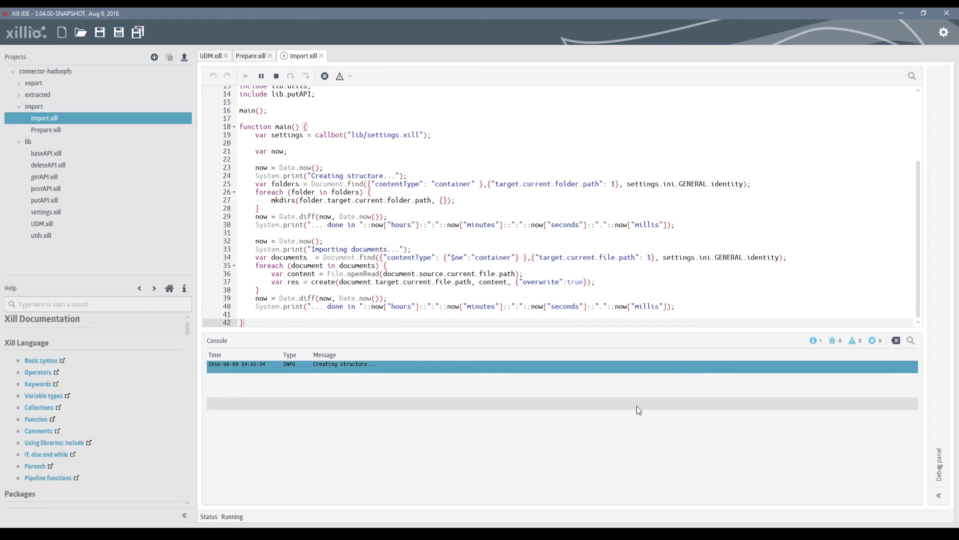
mouse_move(751, 465)
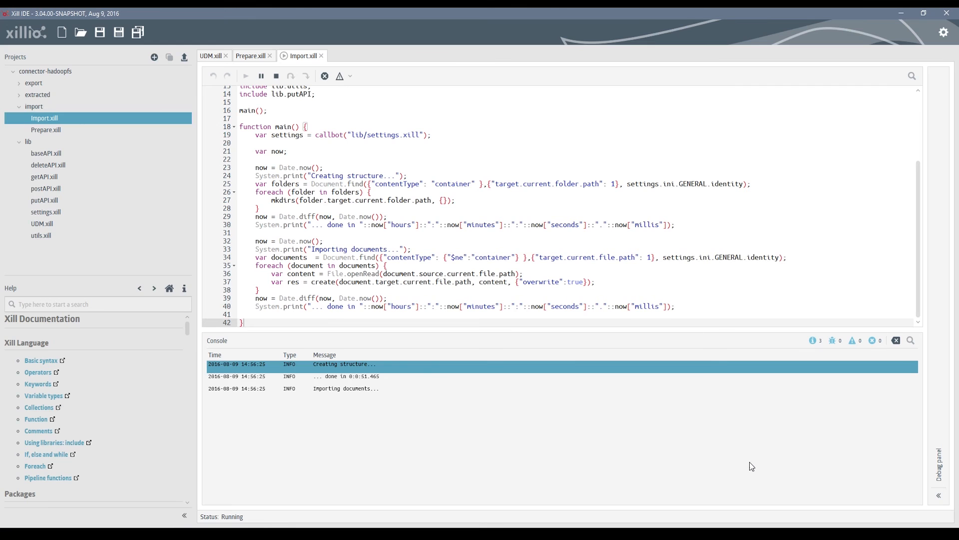
mouse_move(710, 401)
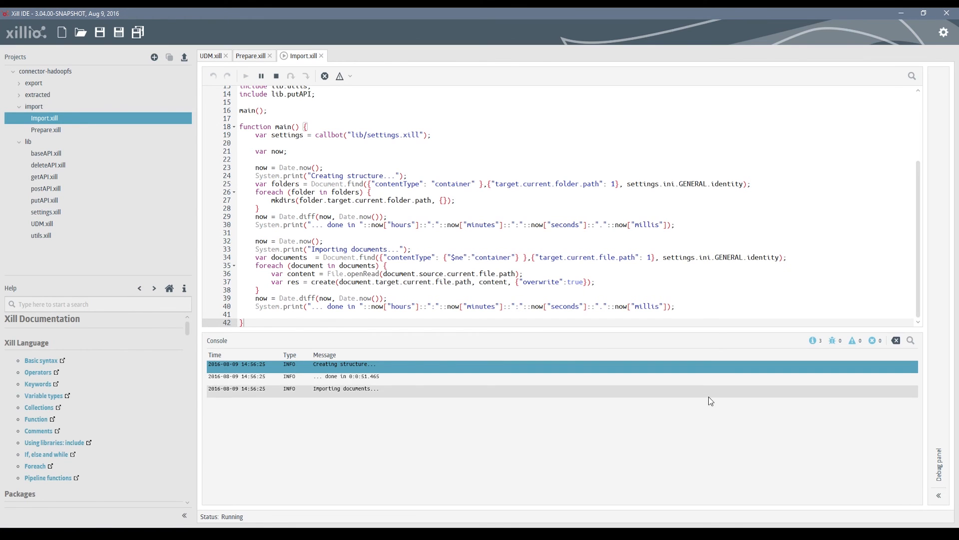